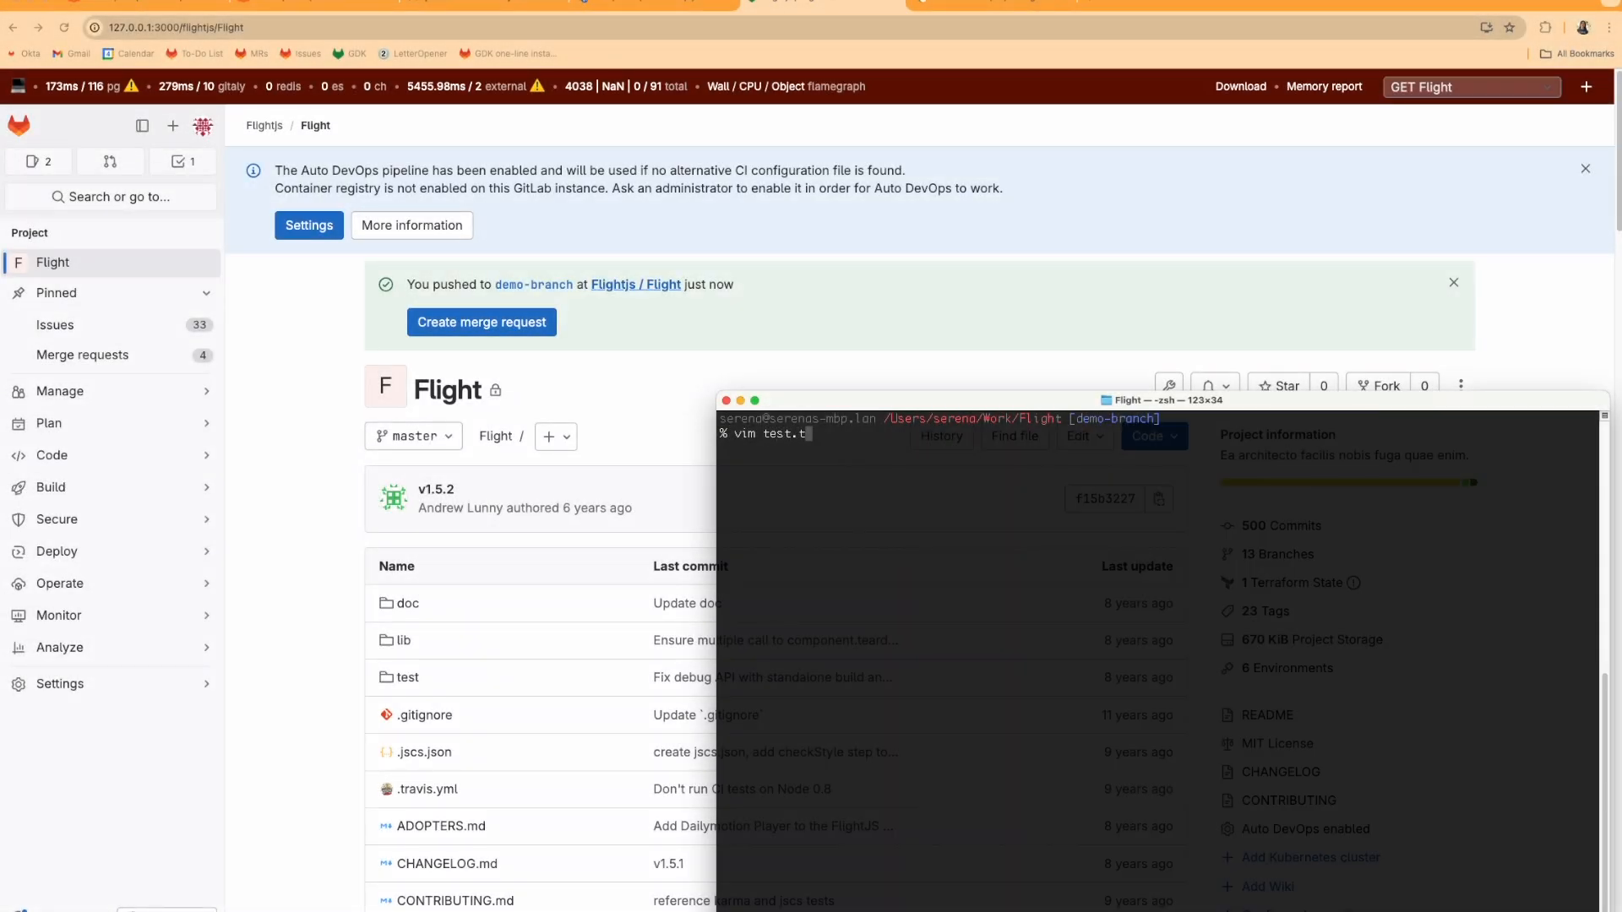
# Attempt the push of the secret commit, get PUSH BLOCKED, and switch to the docs
pyautogui.press('Return')
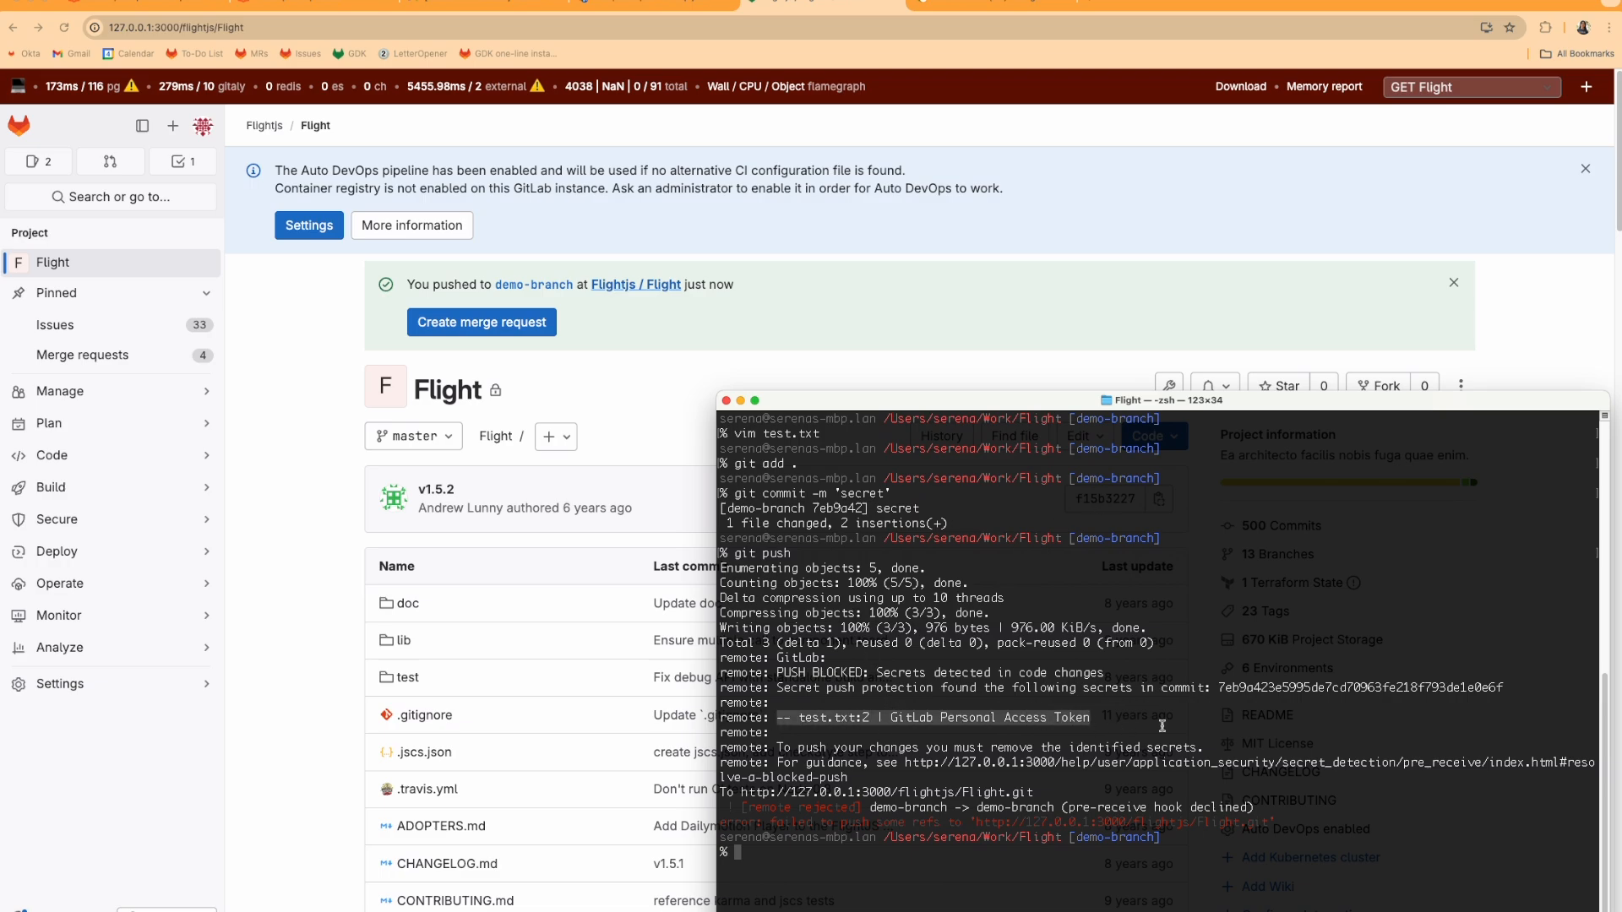
pyautogui.click(1162, 762)
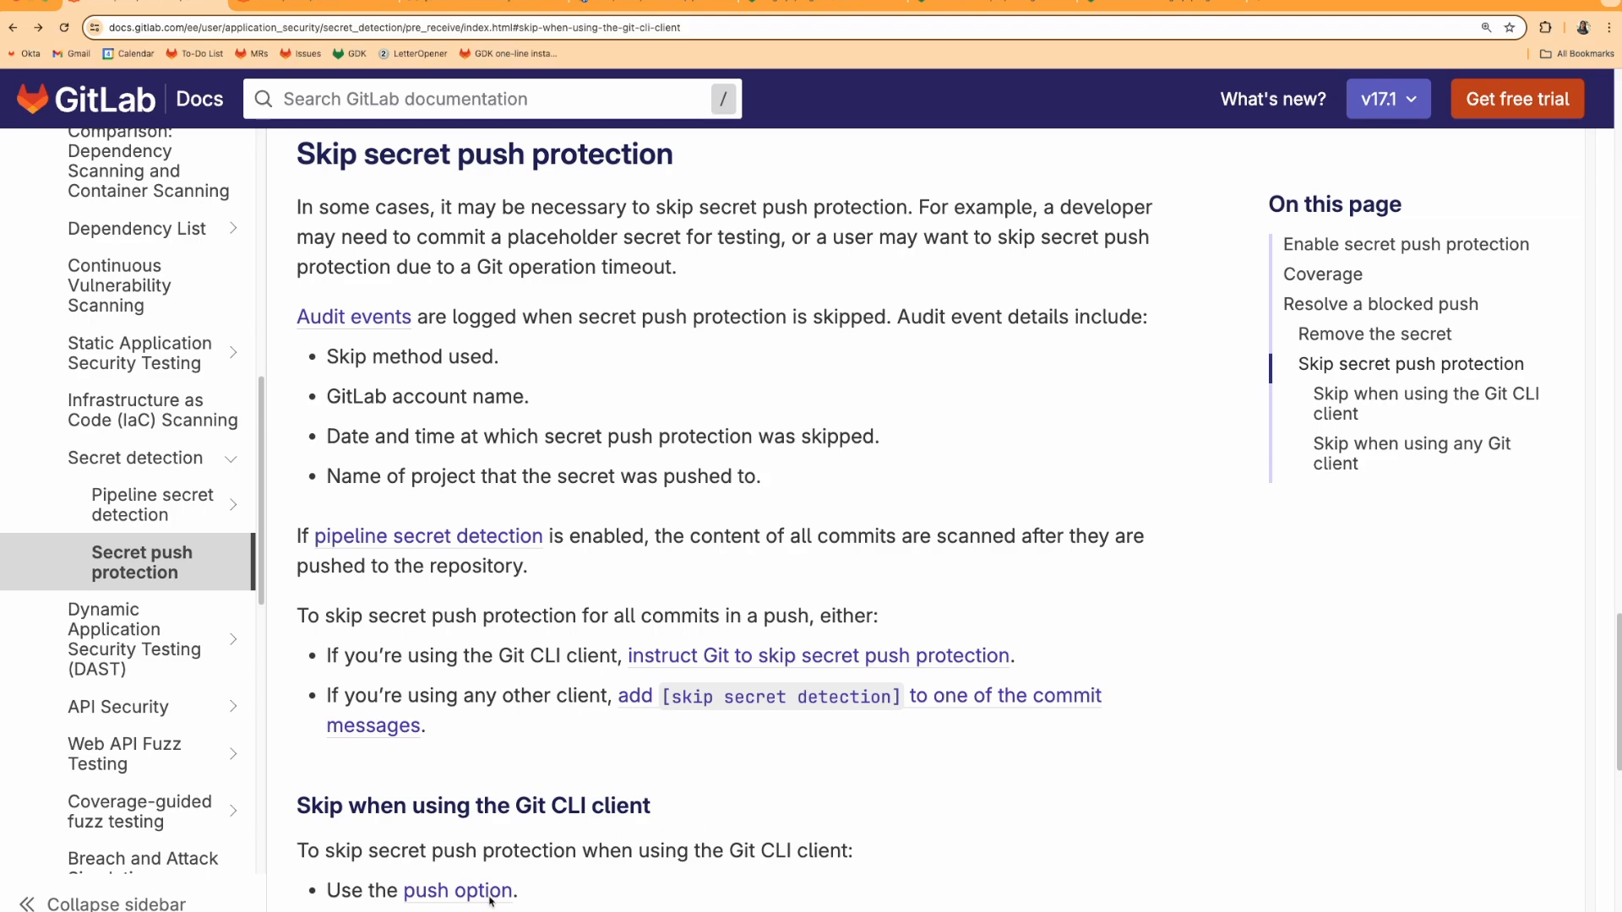
# Follow the 'push option' link under Skip secret push protection
pyautogui.click(457, 891)
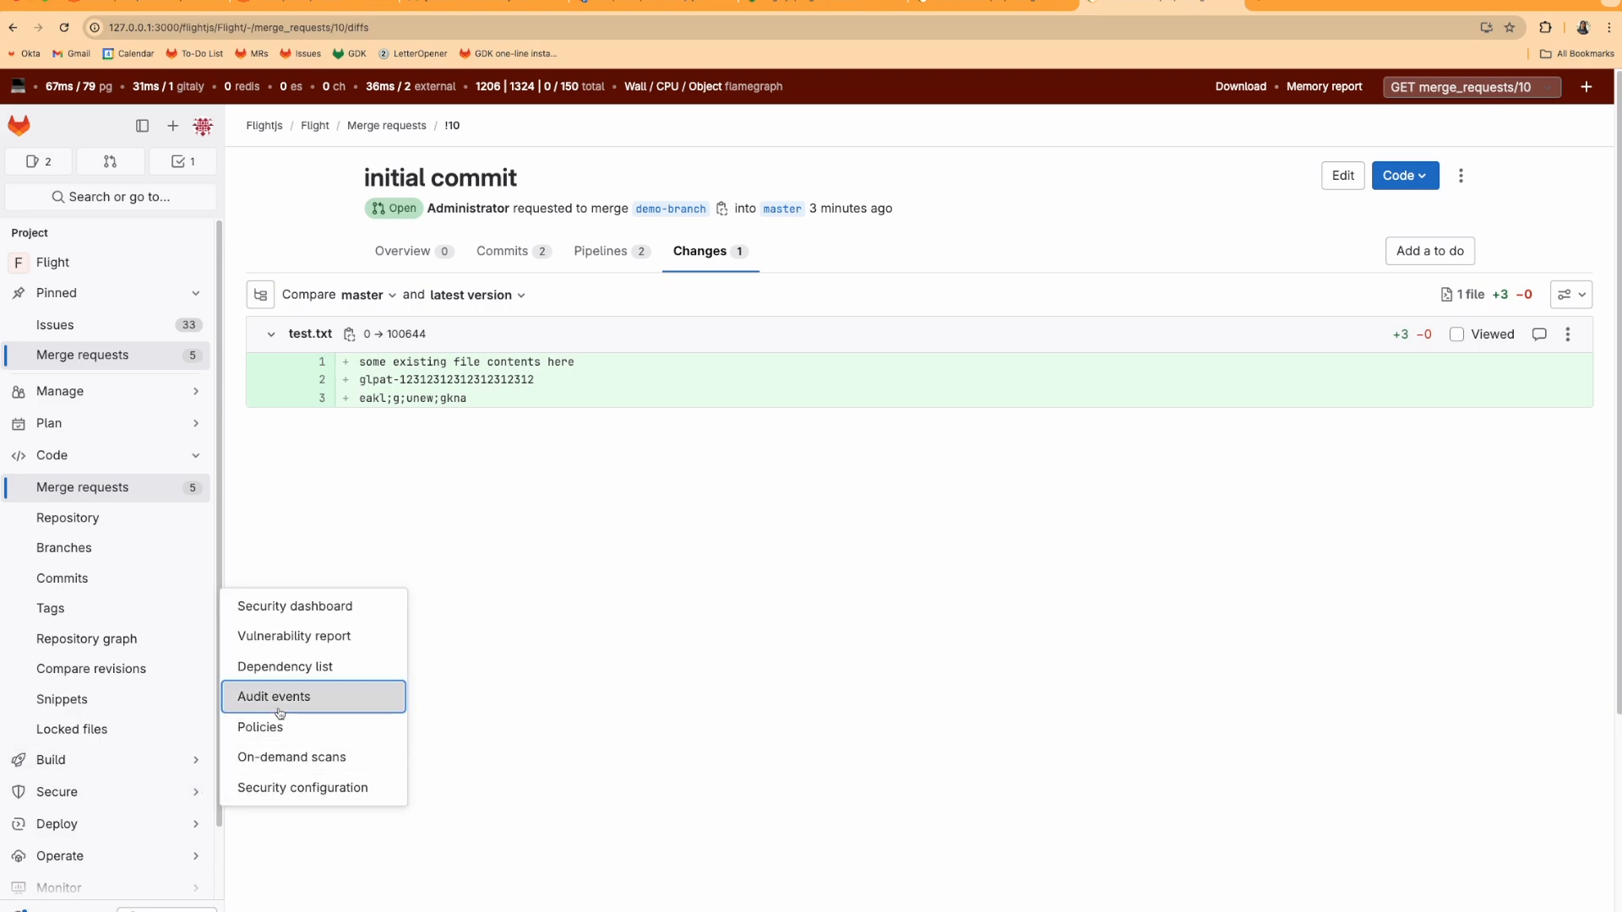
# Go to Secure > Audit events for the project
pyautogui.click(274, 696)
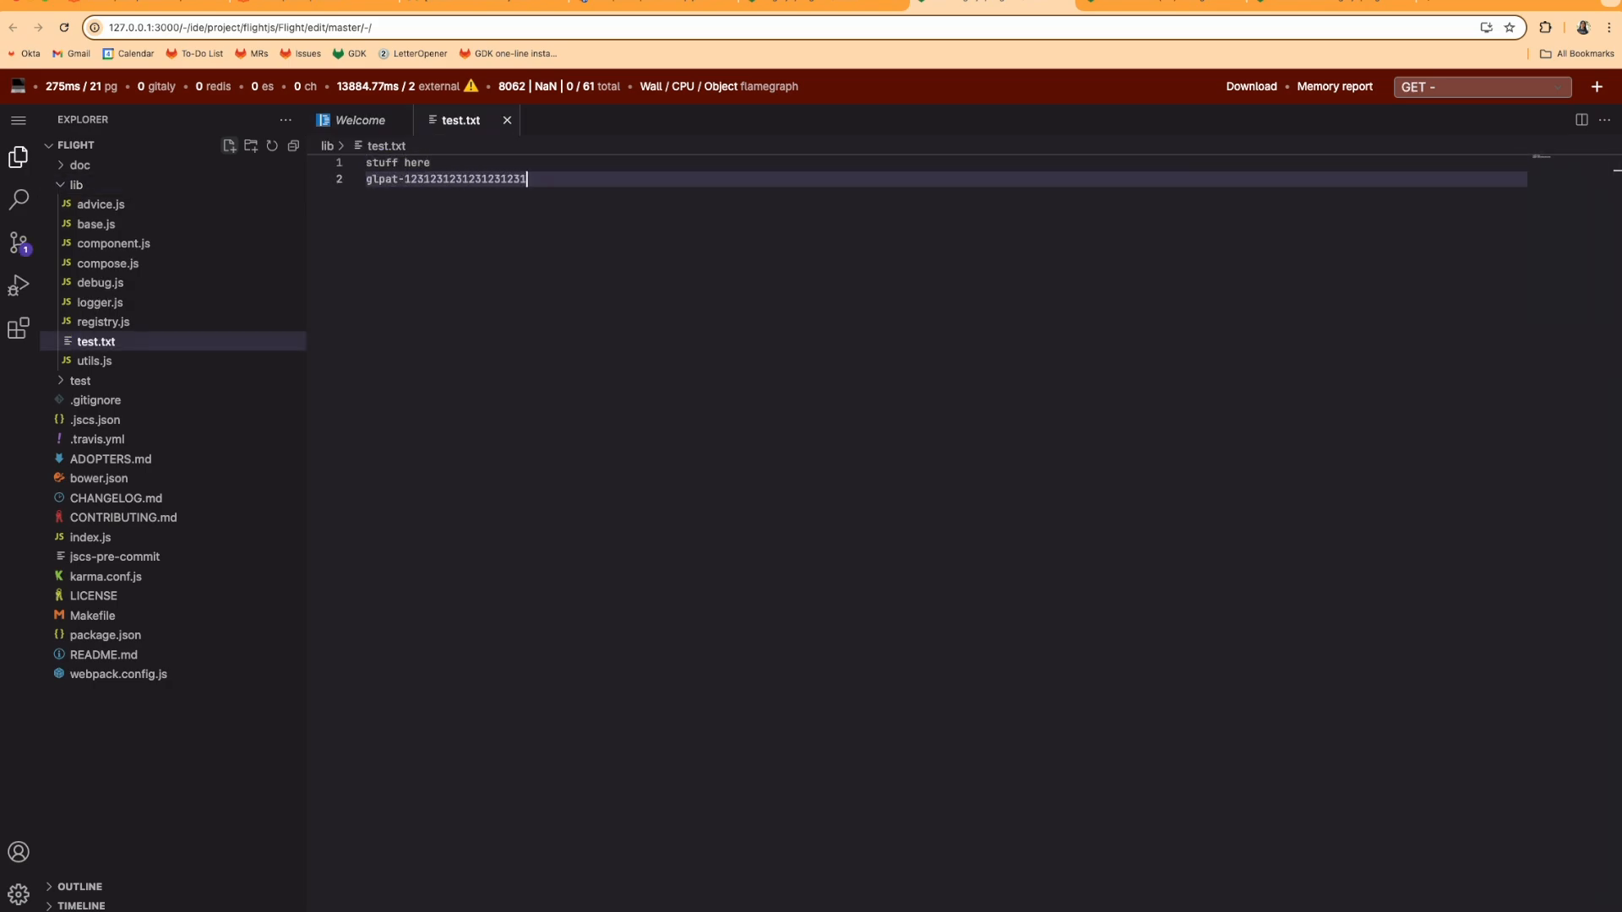
# Show Source Control with lib/test.txt pending for commit to master
pyautogui.click(19, 243)
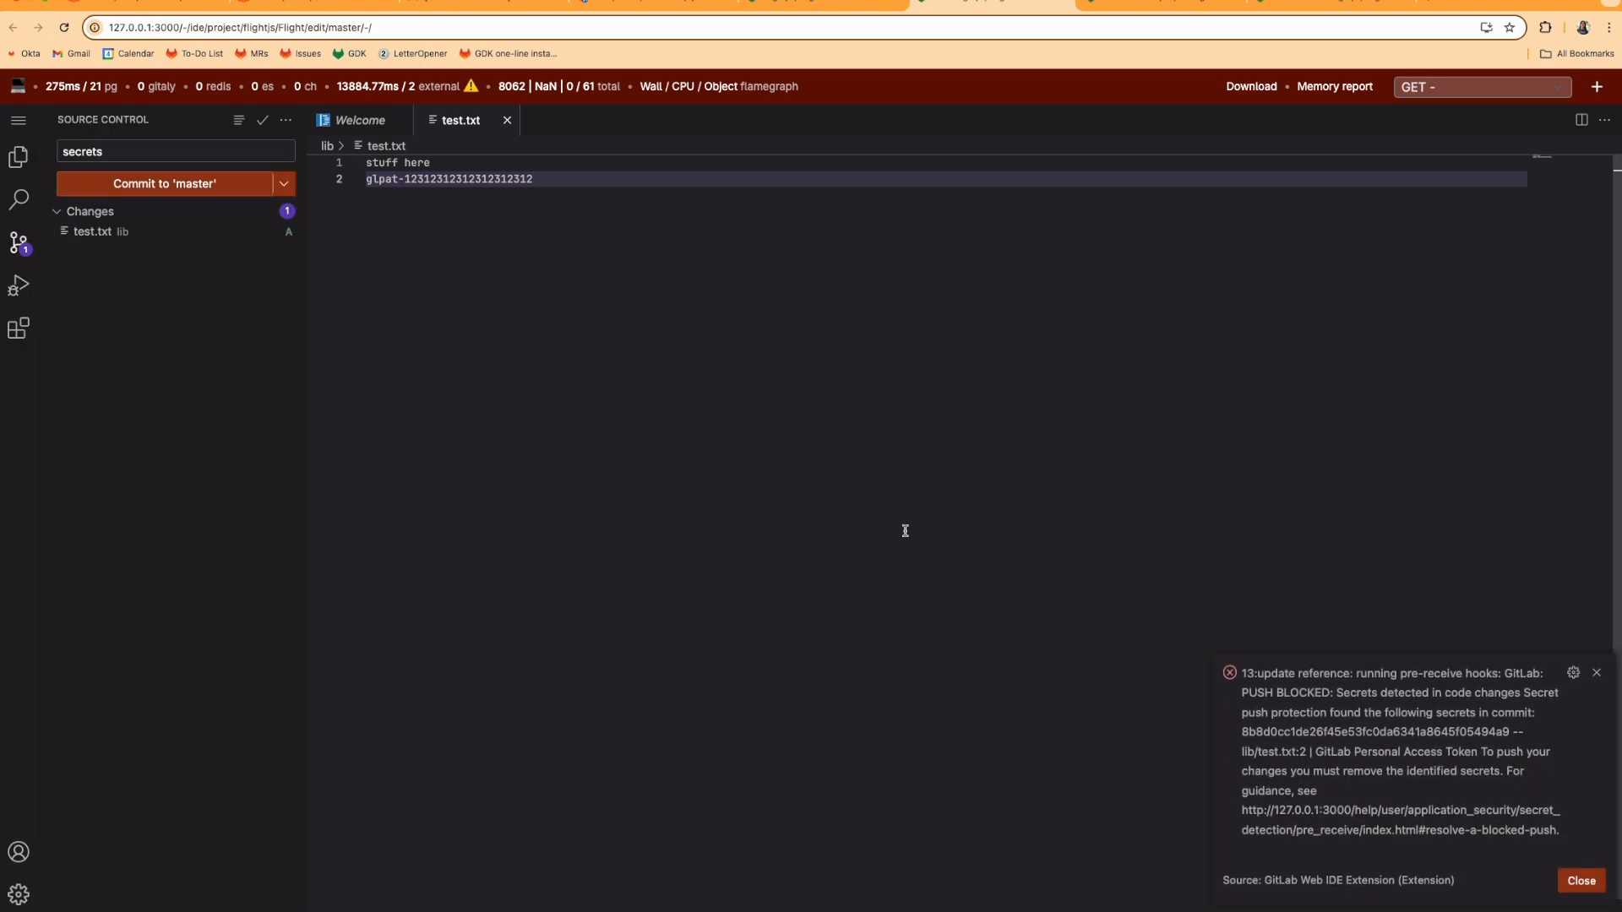
pyautogui.moveTo(1497, 791)
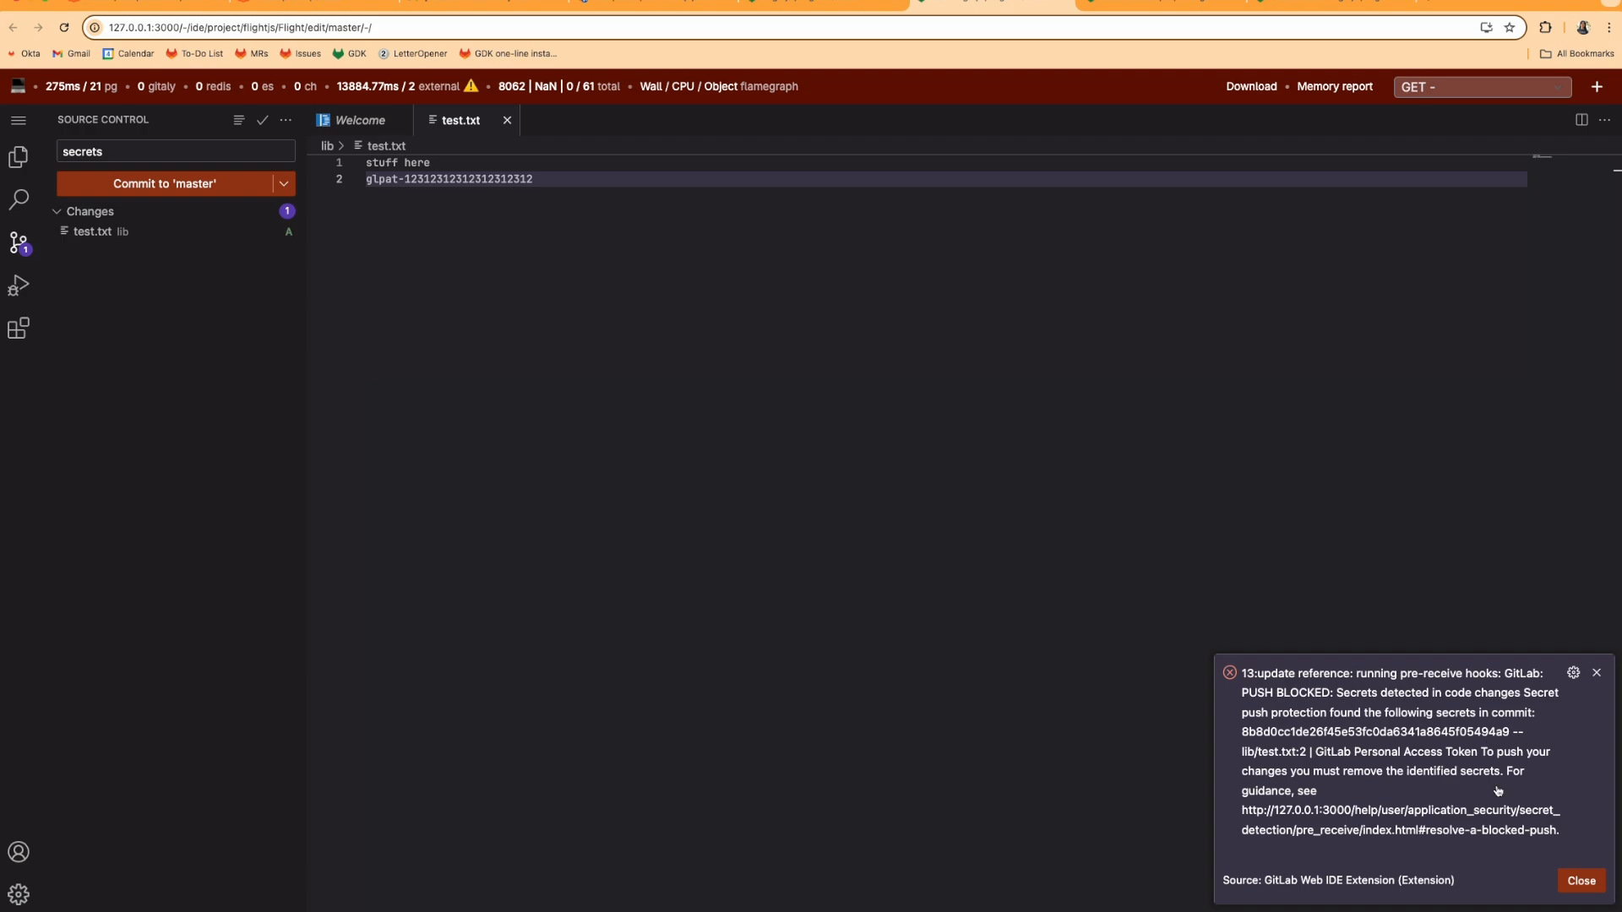
# Append '[skip secret detection]' to the 'secrets' commit message and commit to master
pyautogui.click(174, 151)
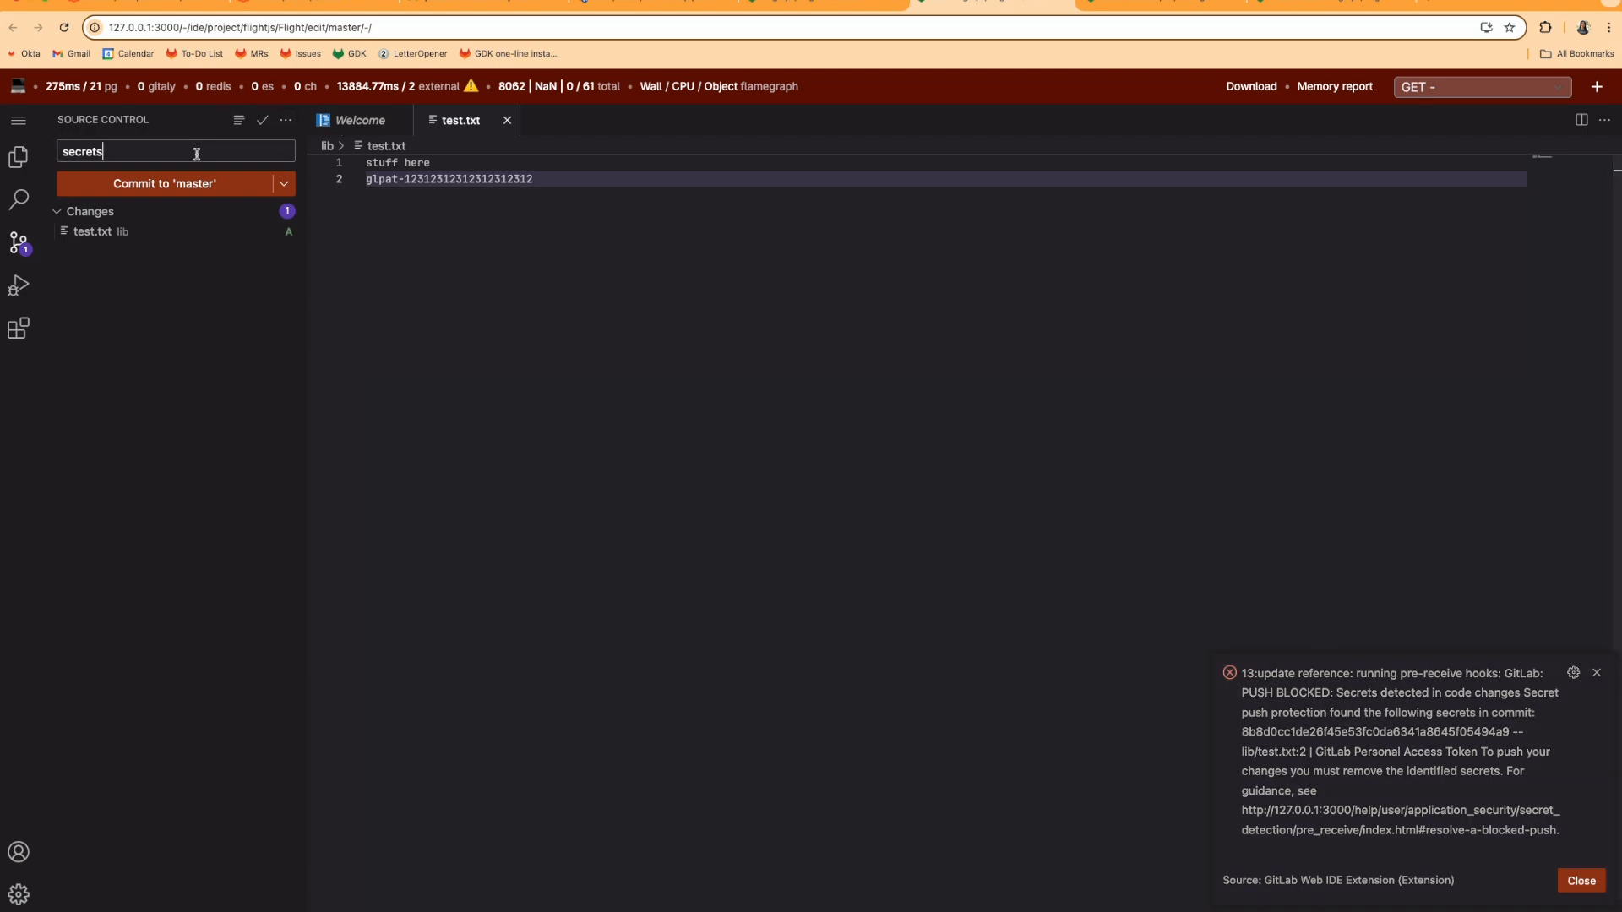
pyautogui.write('[ski')
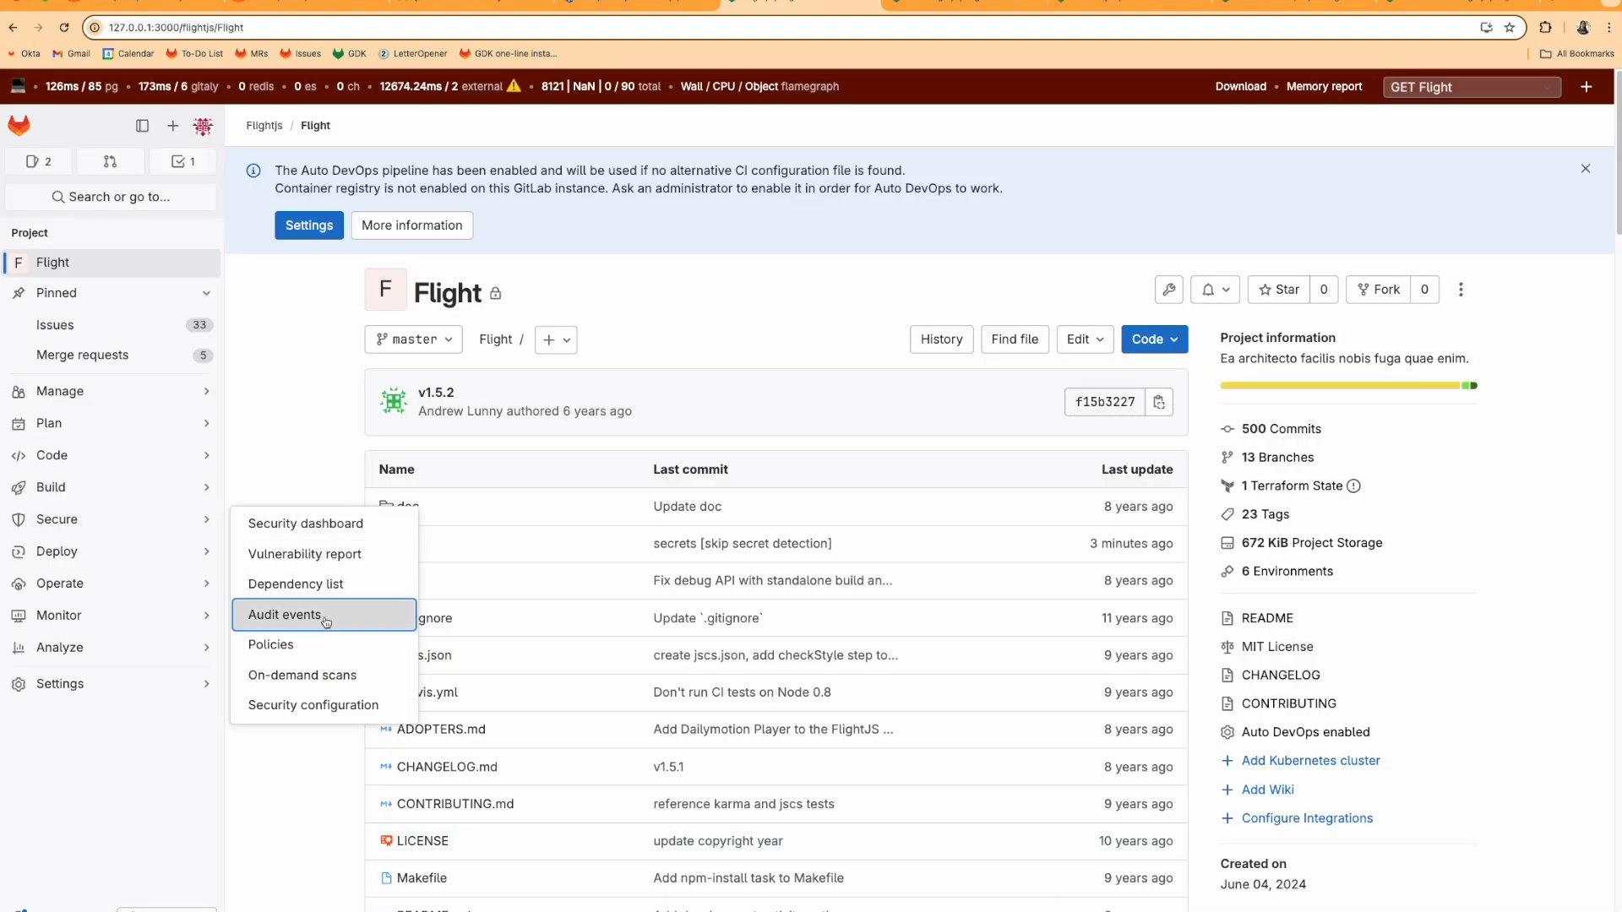
# Show the Flight project's audit events listing both skip methods
pyautogui.click(285, 615)
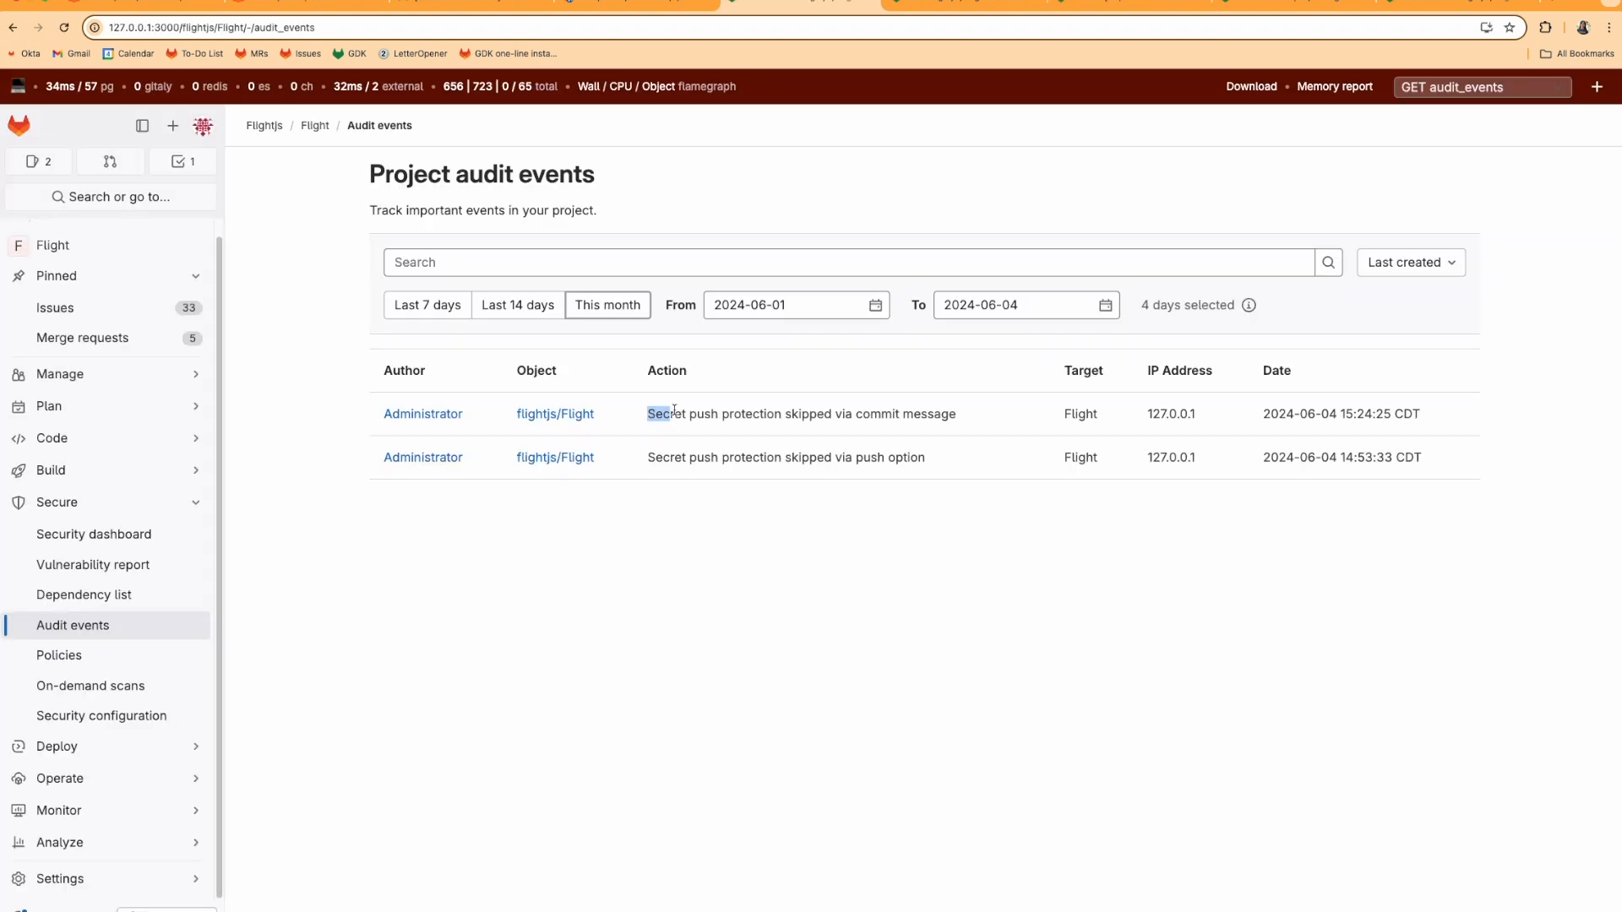